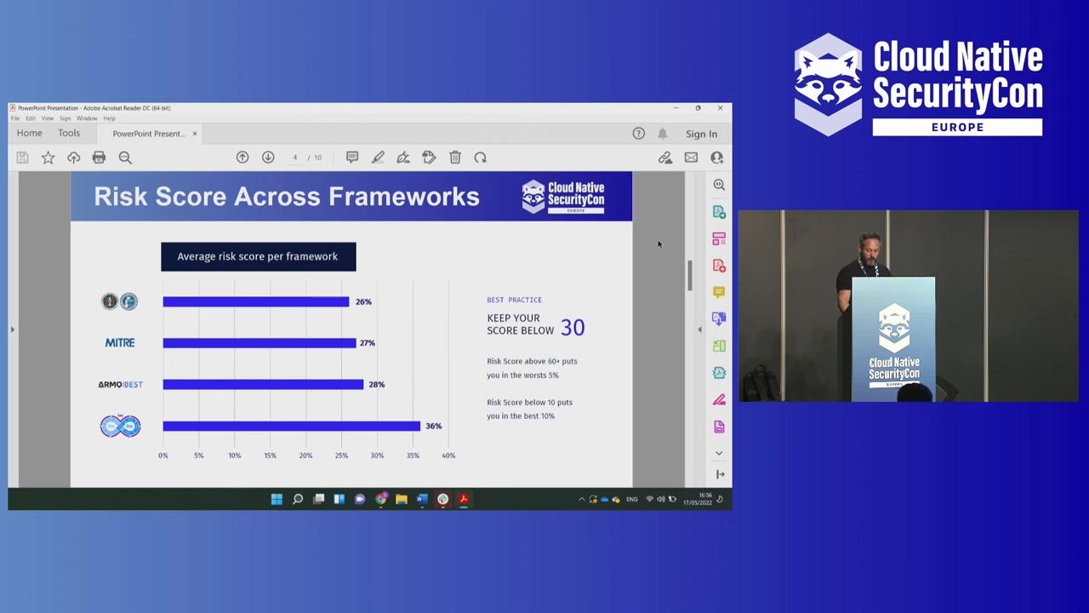
# Step: Focus the slide deck and advance past the Risk Score Across Frameworks slide
pyautogui.click(267, 157)
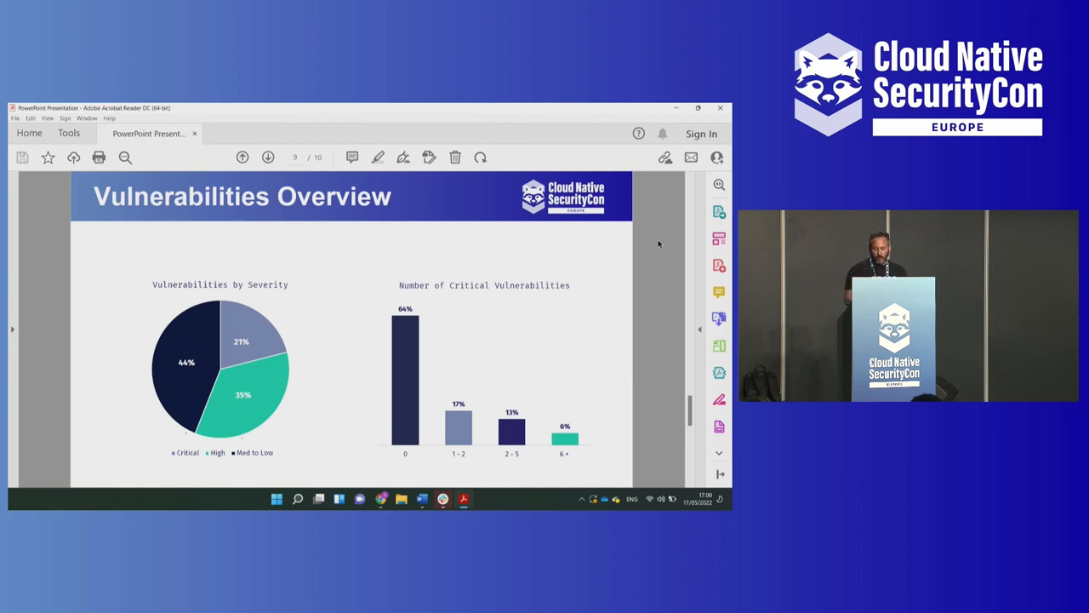
pyautogui.press('Right')
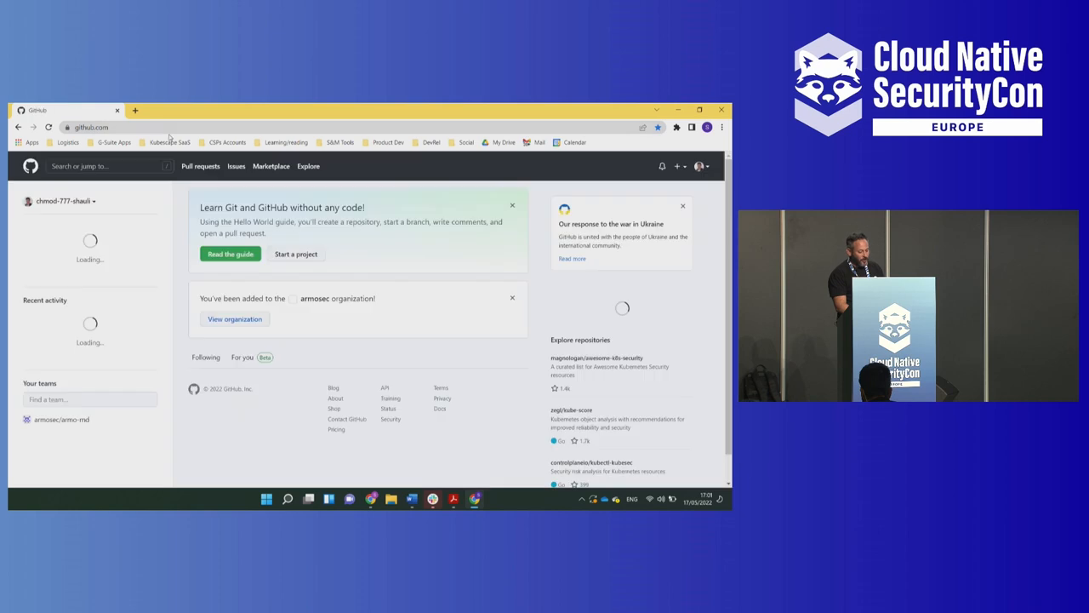
# Step: Search 'kubes', land on the armosec/kubescape repository and scroll to the README install instructions
pyautogui.write('kubescpe github')
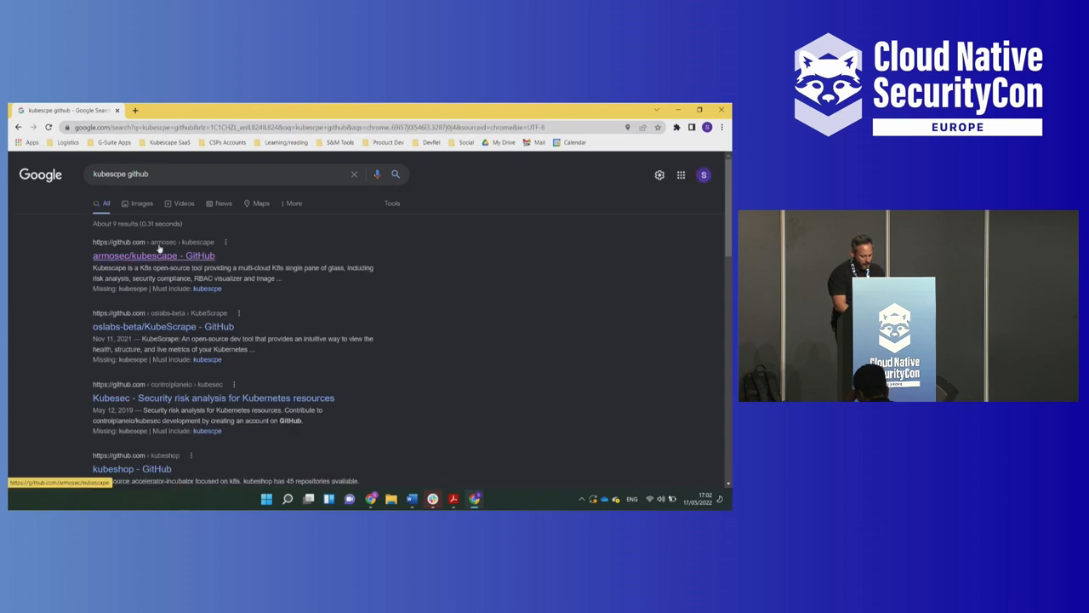
pyautogui.click(153, 255)
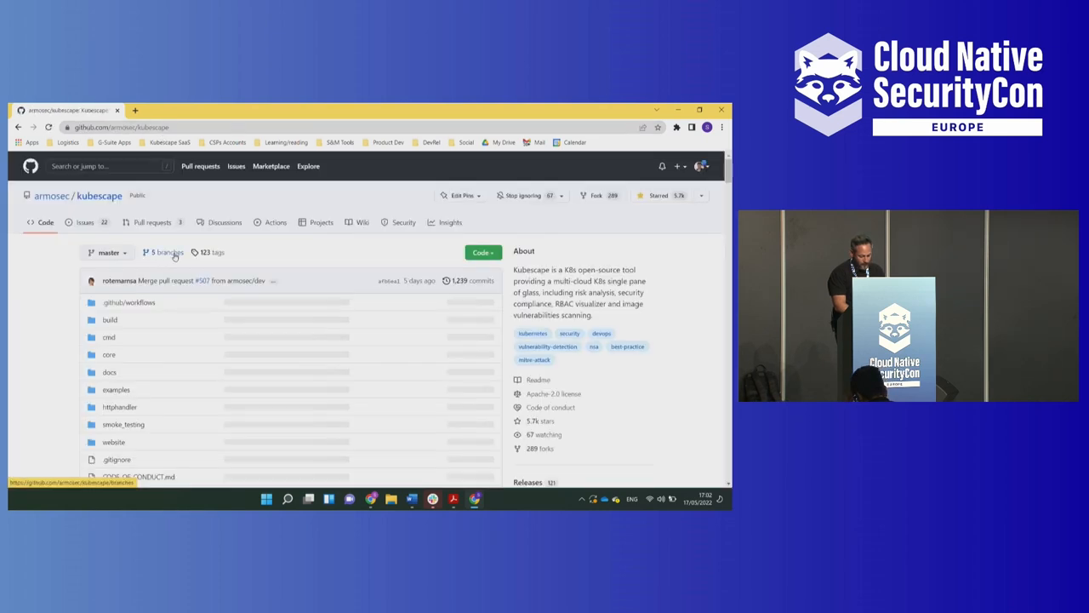
pyautogui.scroll(-3)
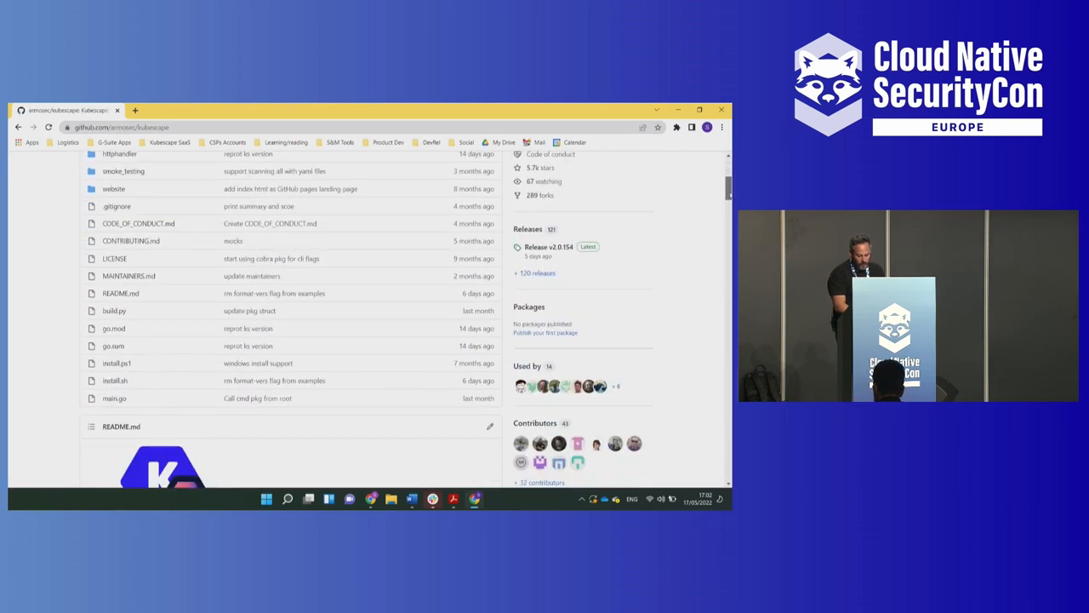
pyautogui.scroll(-3)
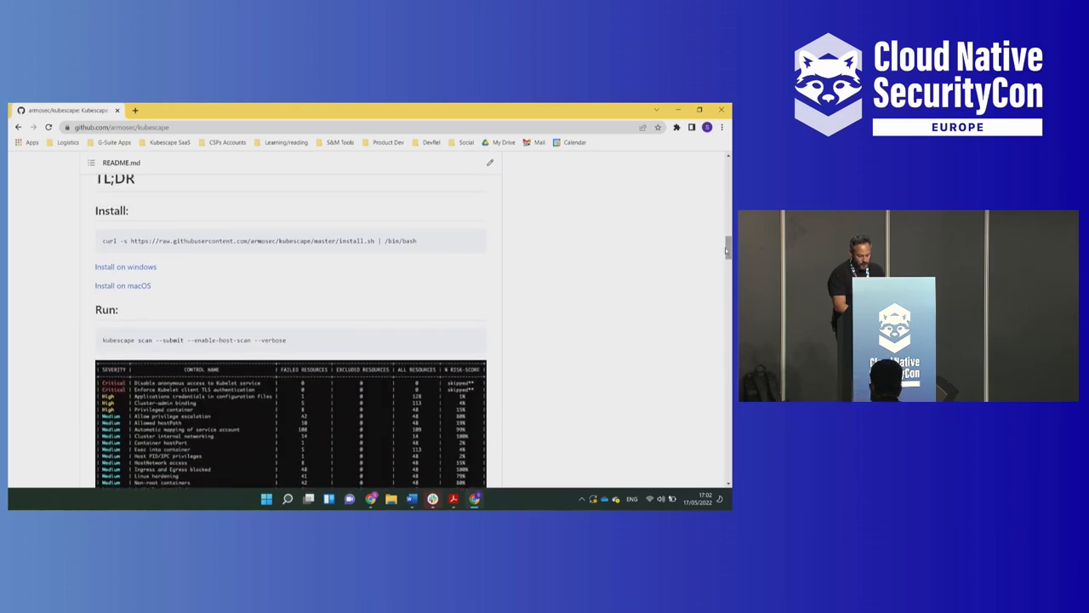